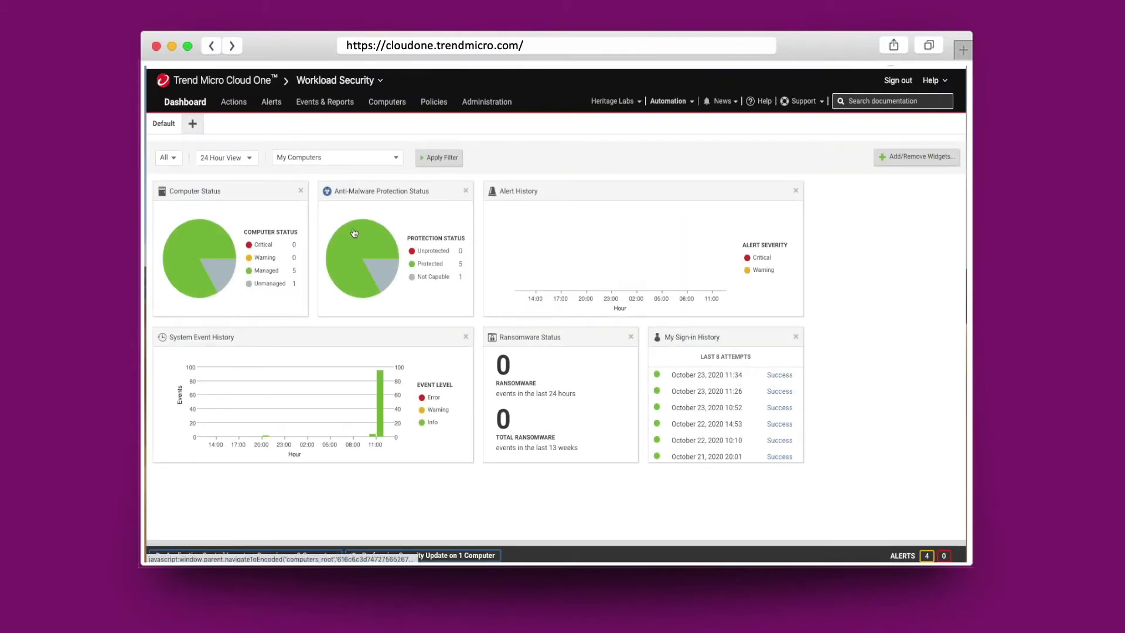
mouse_move(355, 230)
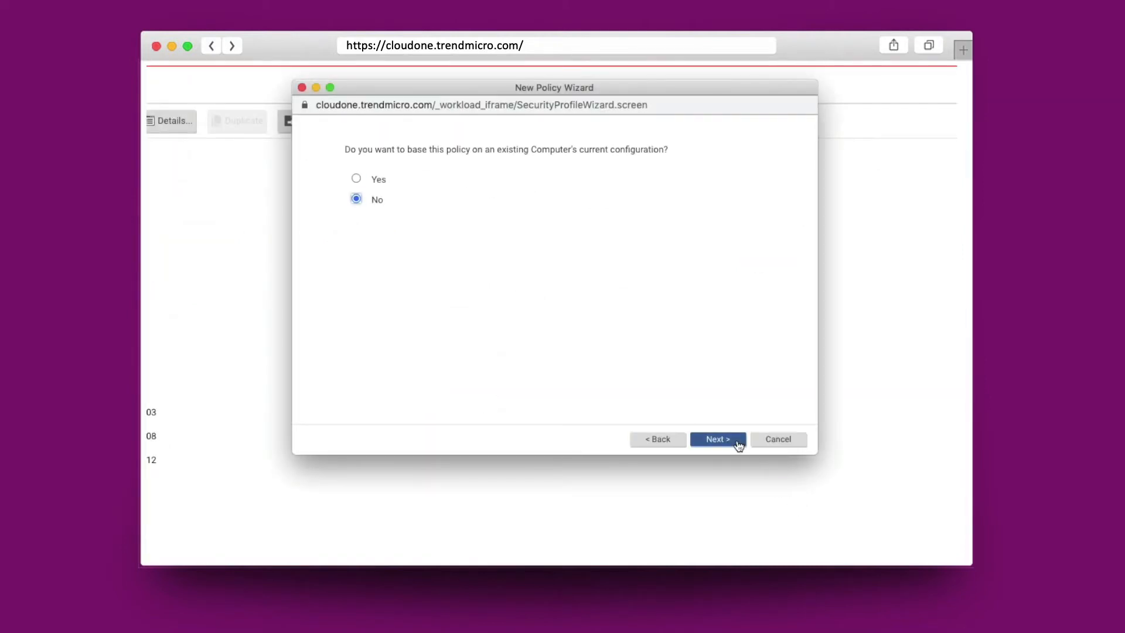
Skip copying a computer's configuration, turn Anti-Malware, Application Control, Firewall and other modules On, and finish.
left_click(717, 438)
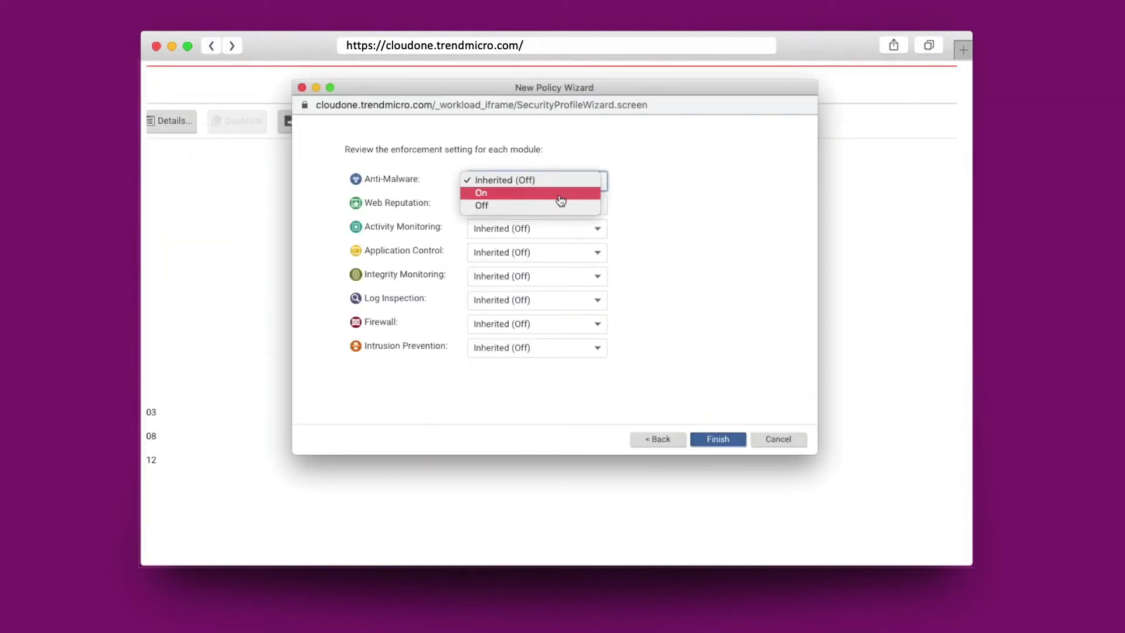
left_click(482, 192)
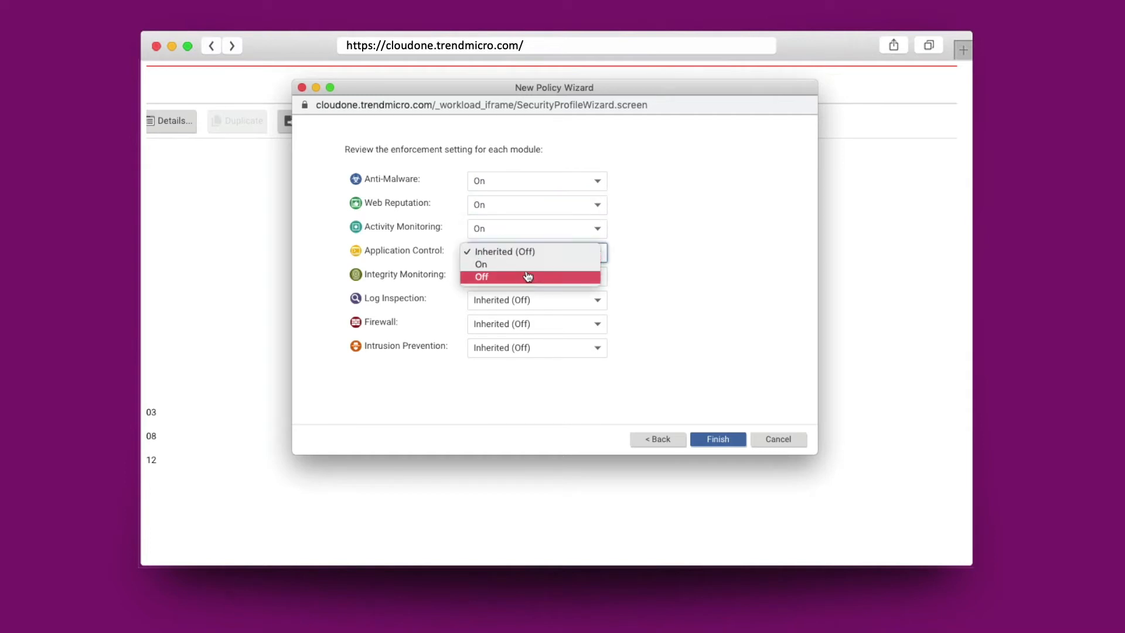
left_click(481, 263)
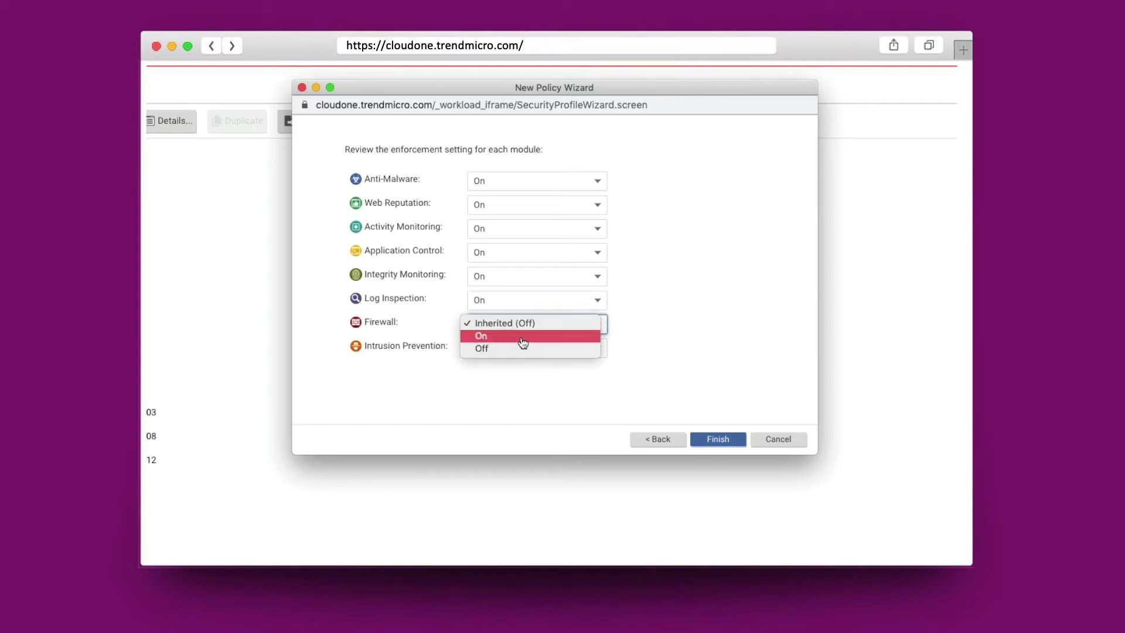
left_click(481, 336)
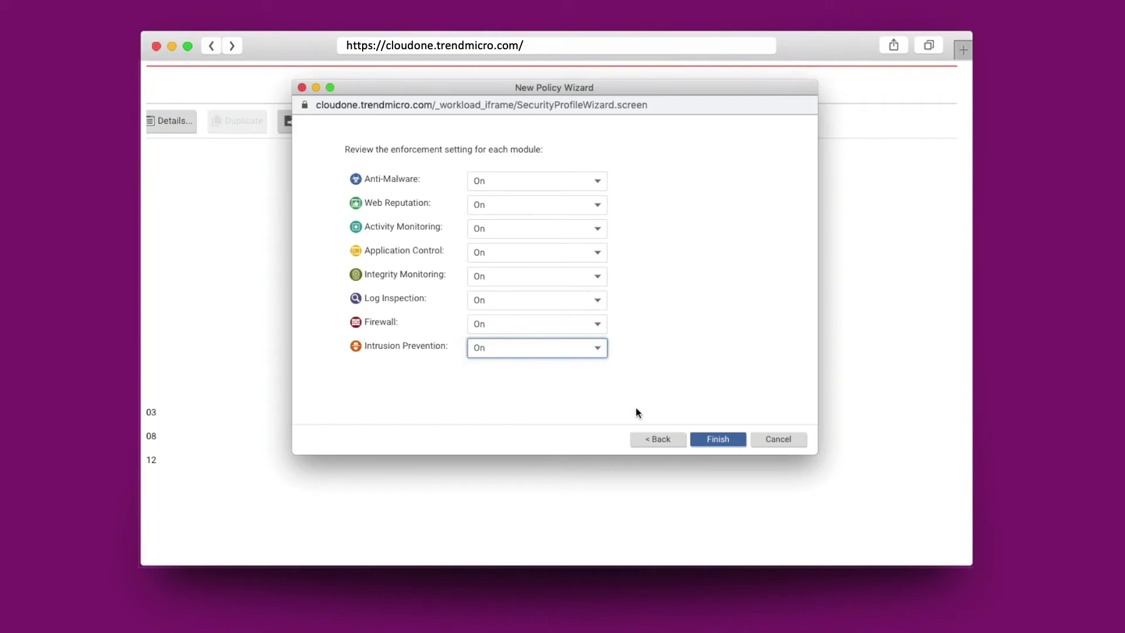
left_click(717, 439)
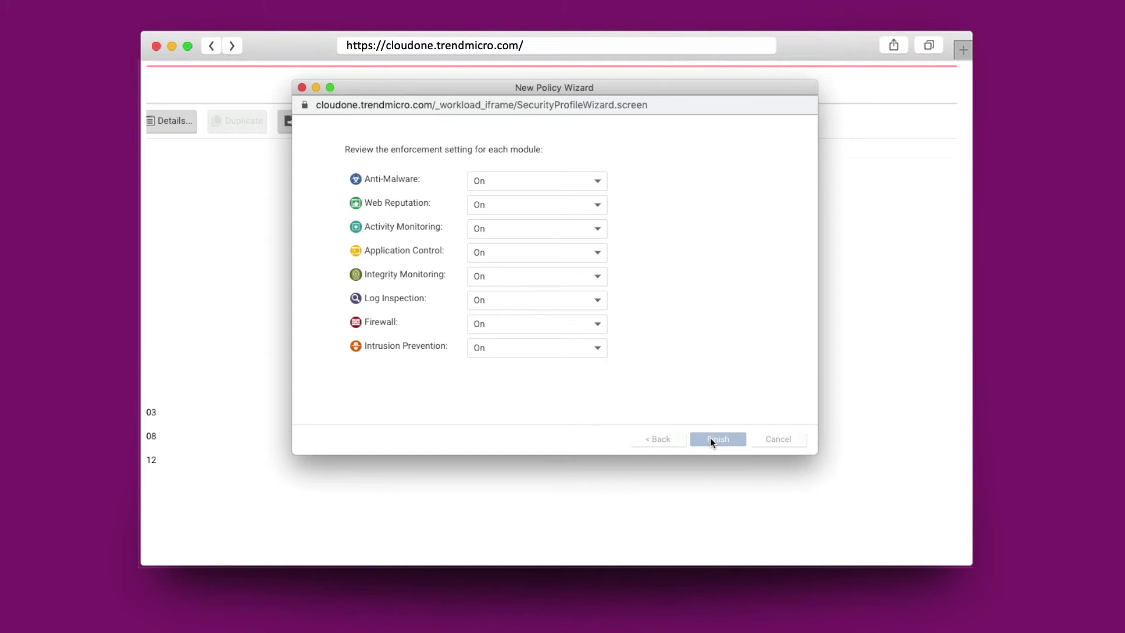
left_click(718, 439)
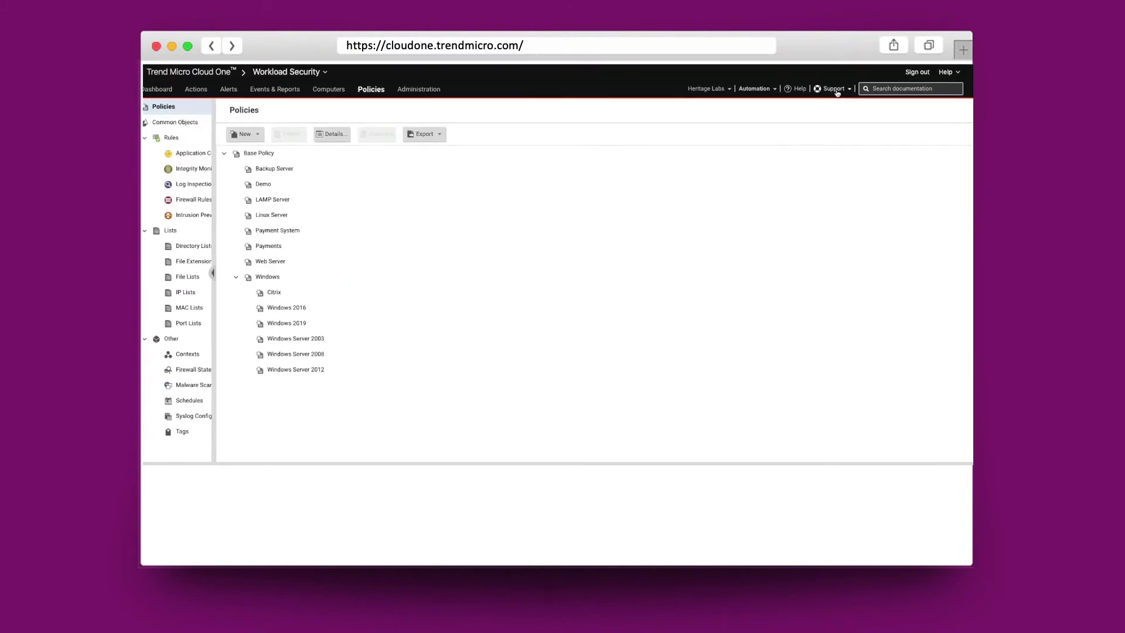
Generate a Linux Agent Deployment script from Support with Base Policy > Payments as security policy.
left_click(833, 89)
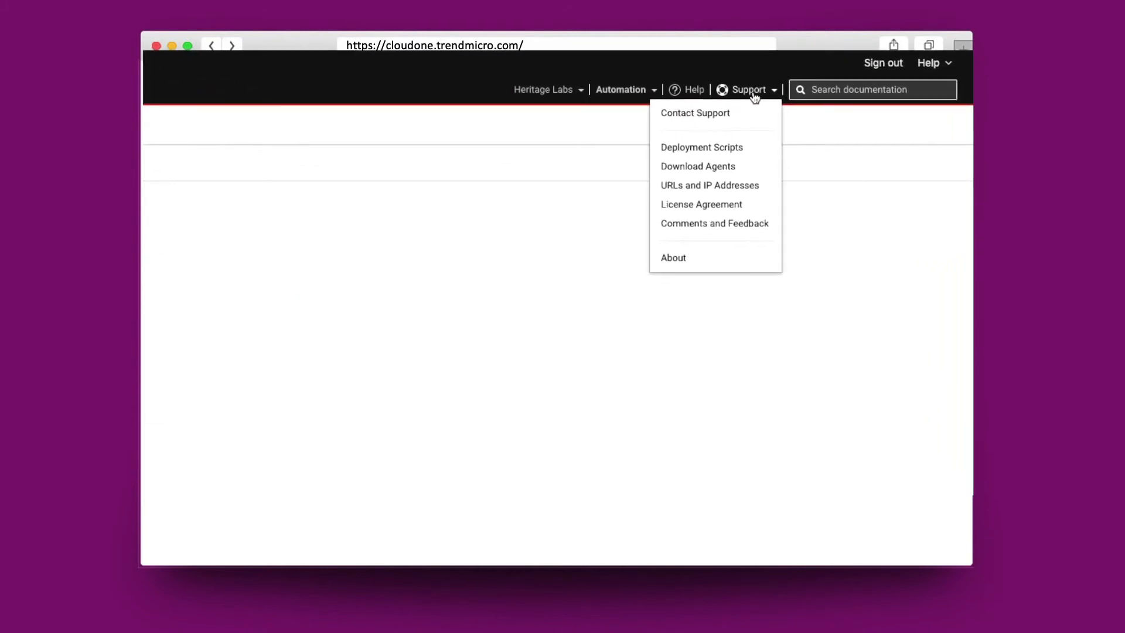
left_click(702, 147)
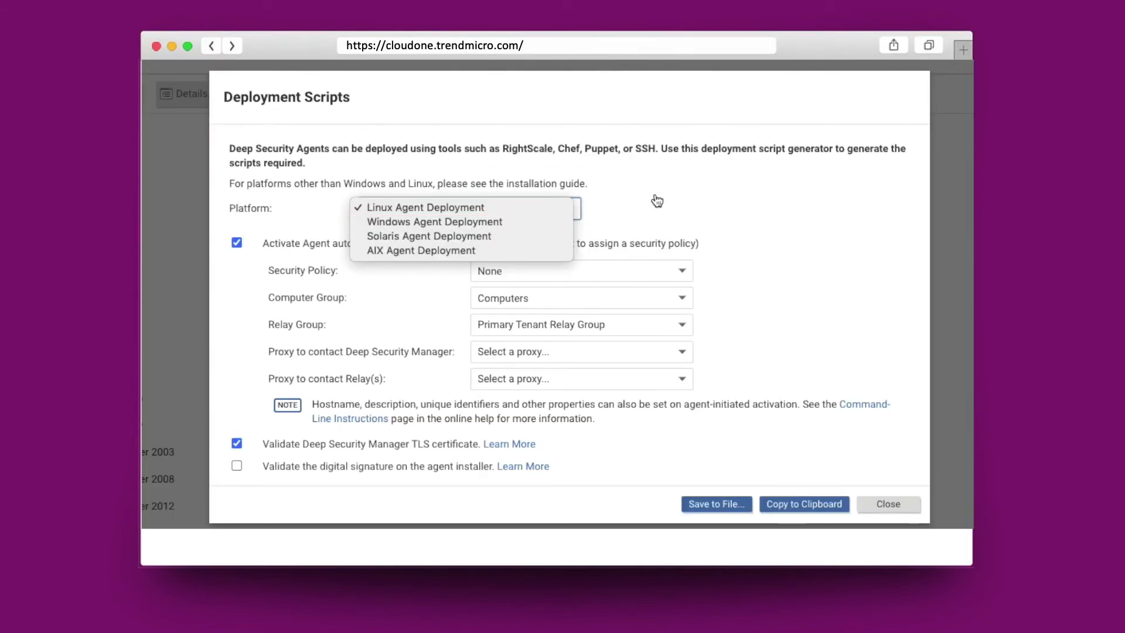
left_click(580, 271)
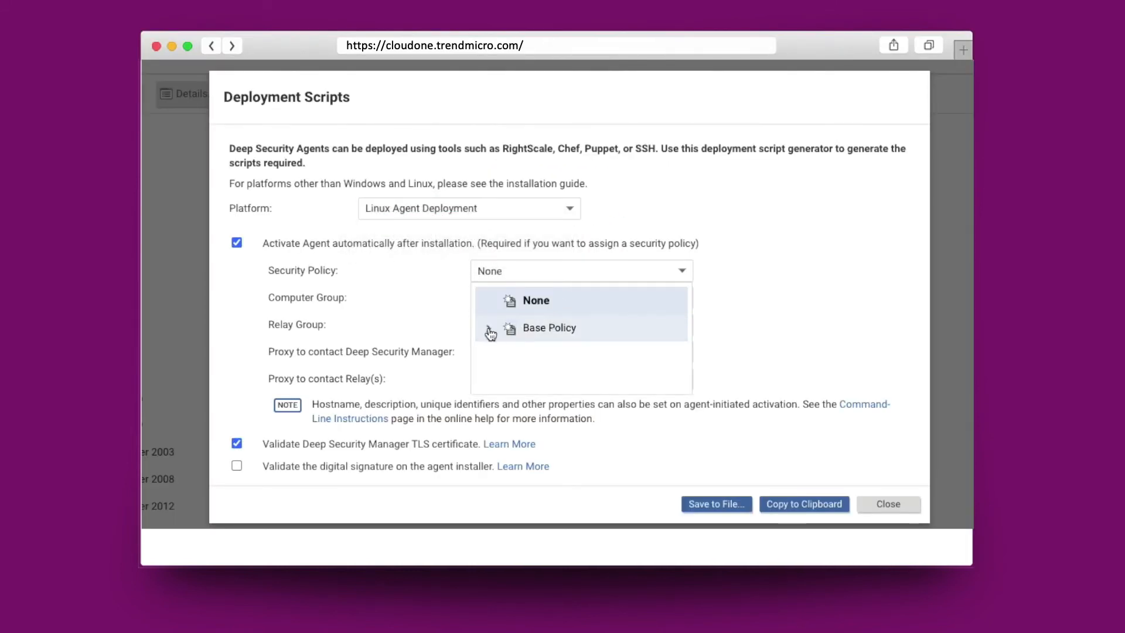
scroll("down", 3)
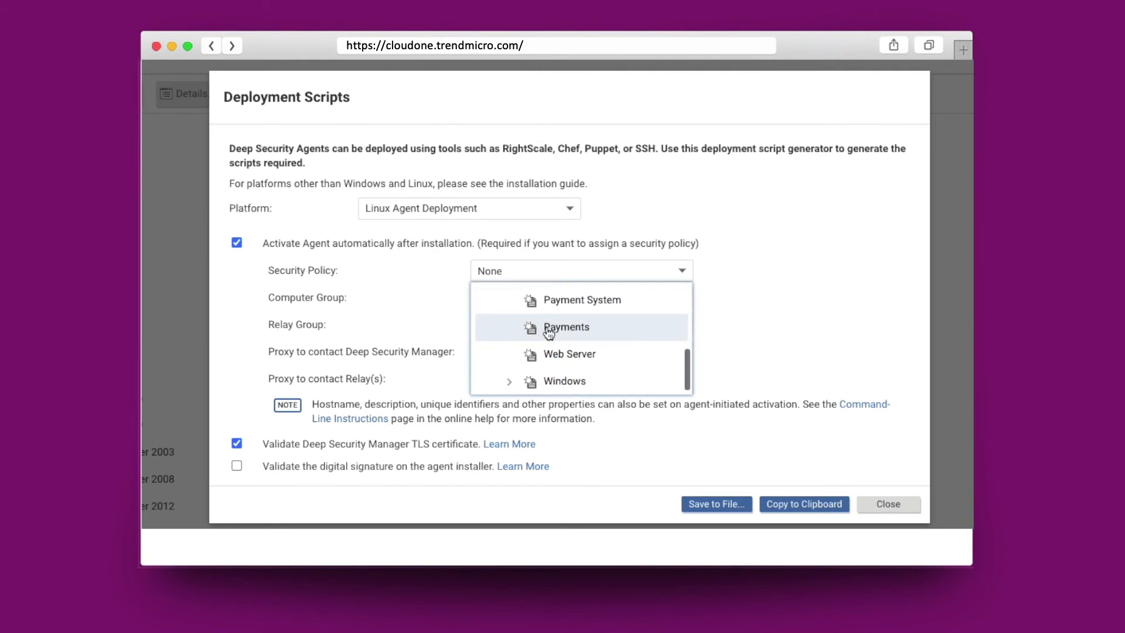
left_click(566, 327)
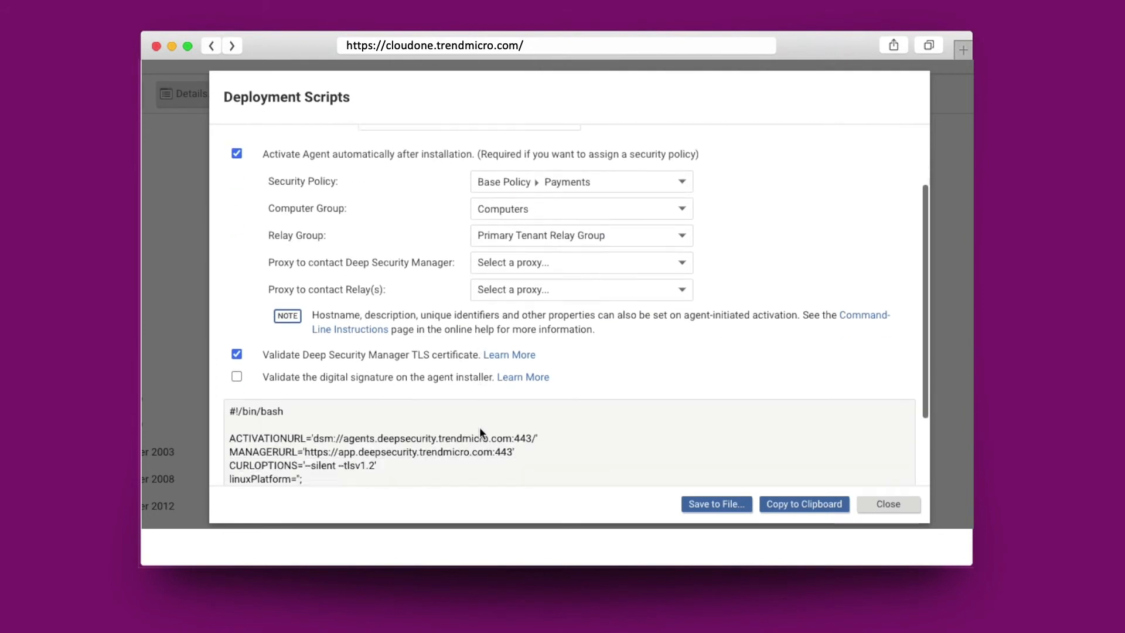